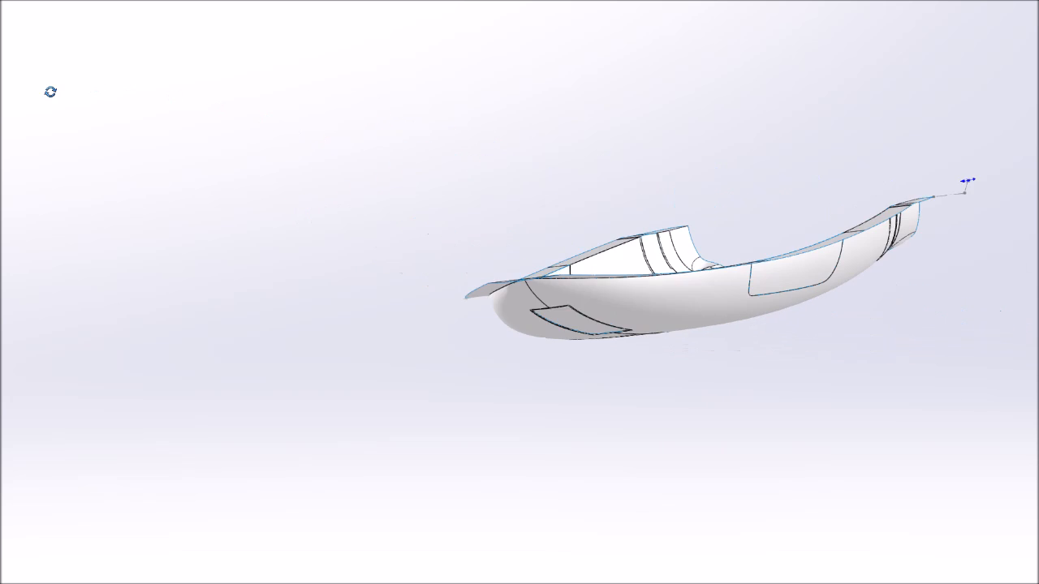
left_click_drag(690, 284, 747, 304)
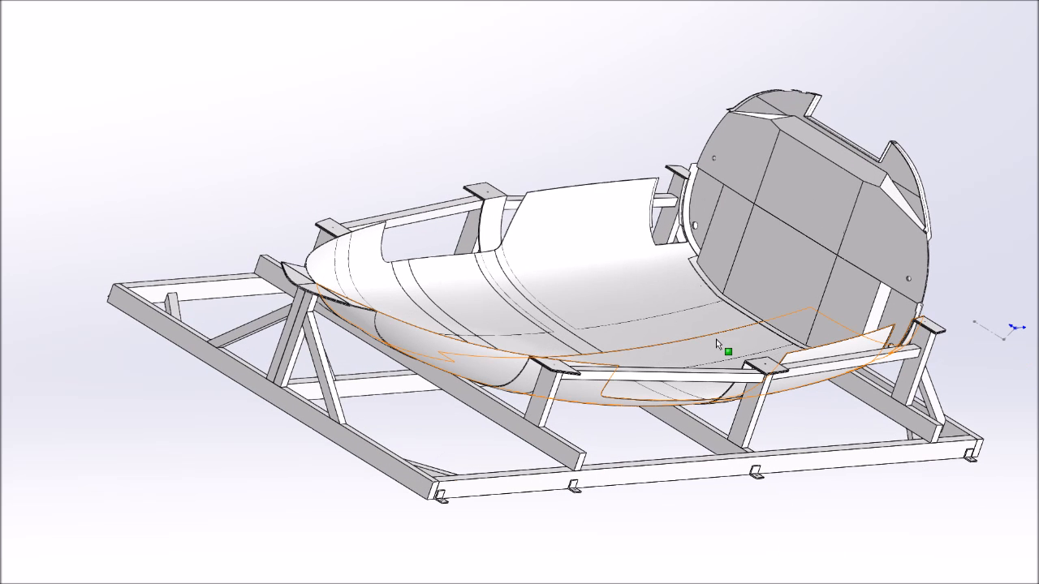
left_click_drag(714, 345, 778, 313)
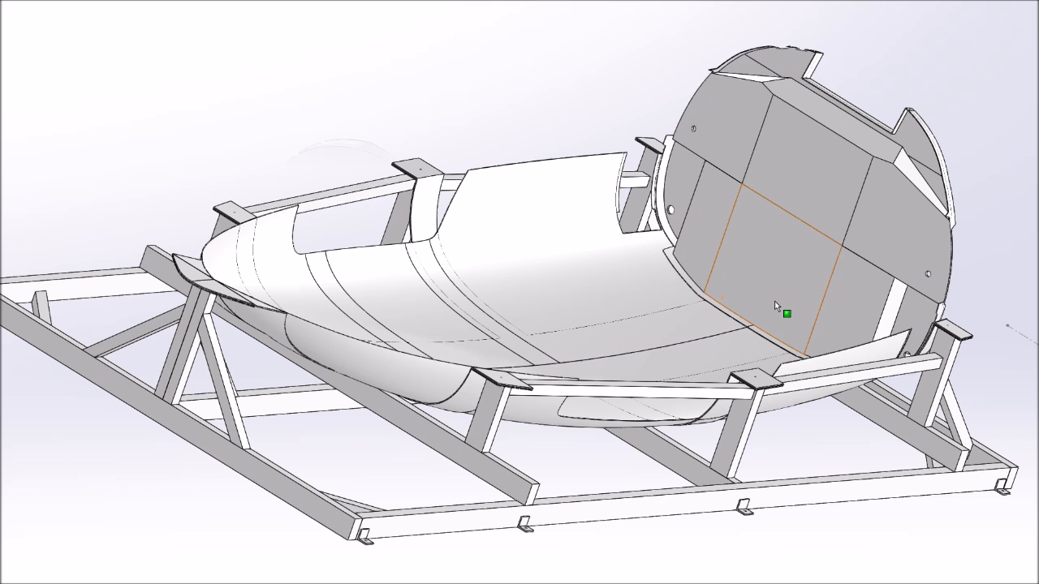